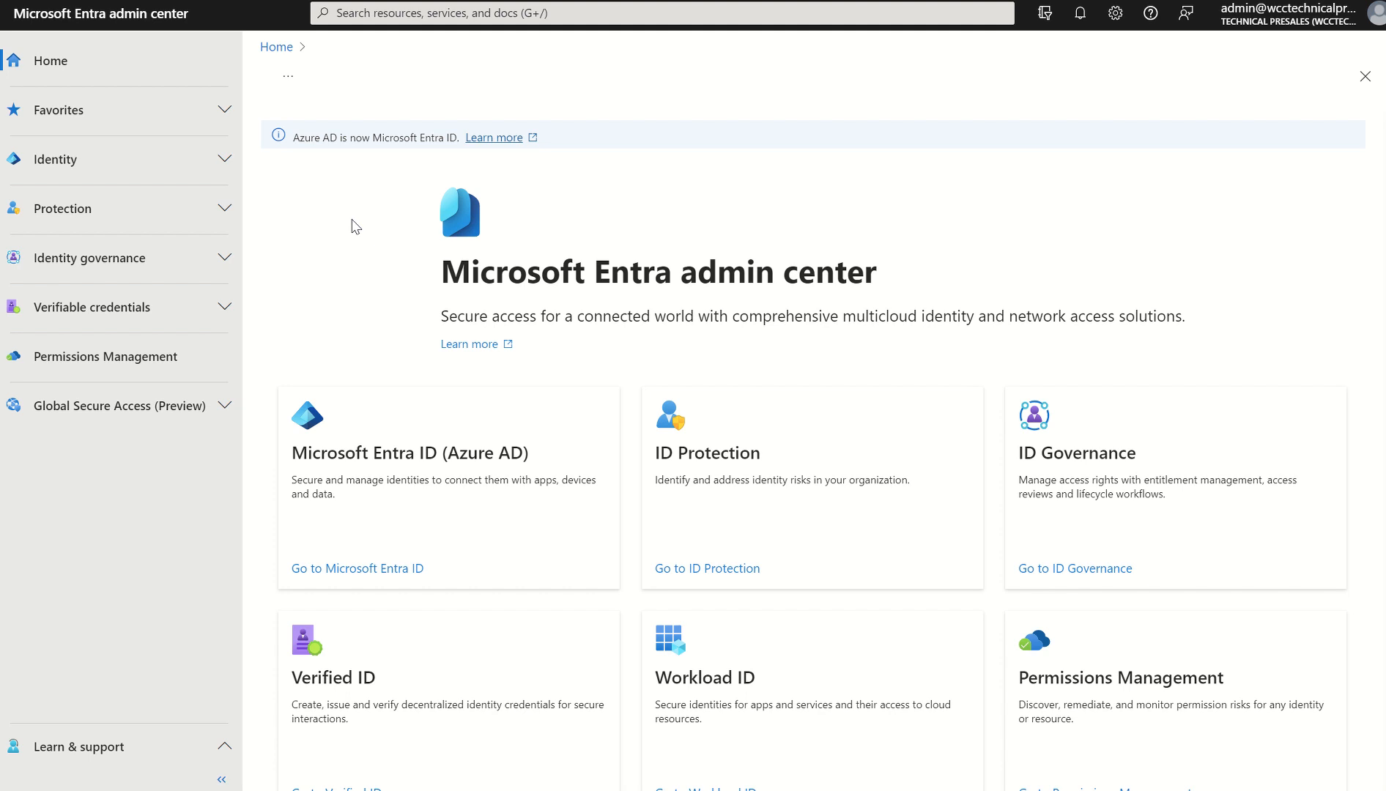
pyautogui.moveTo(390, 21)
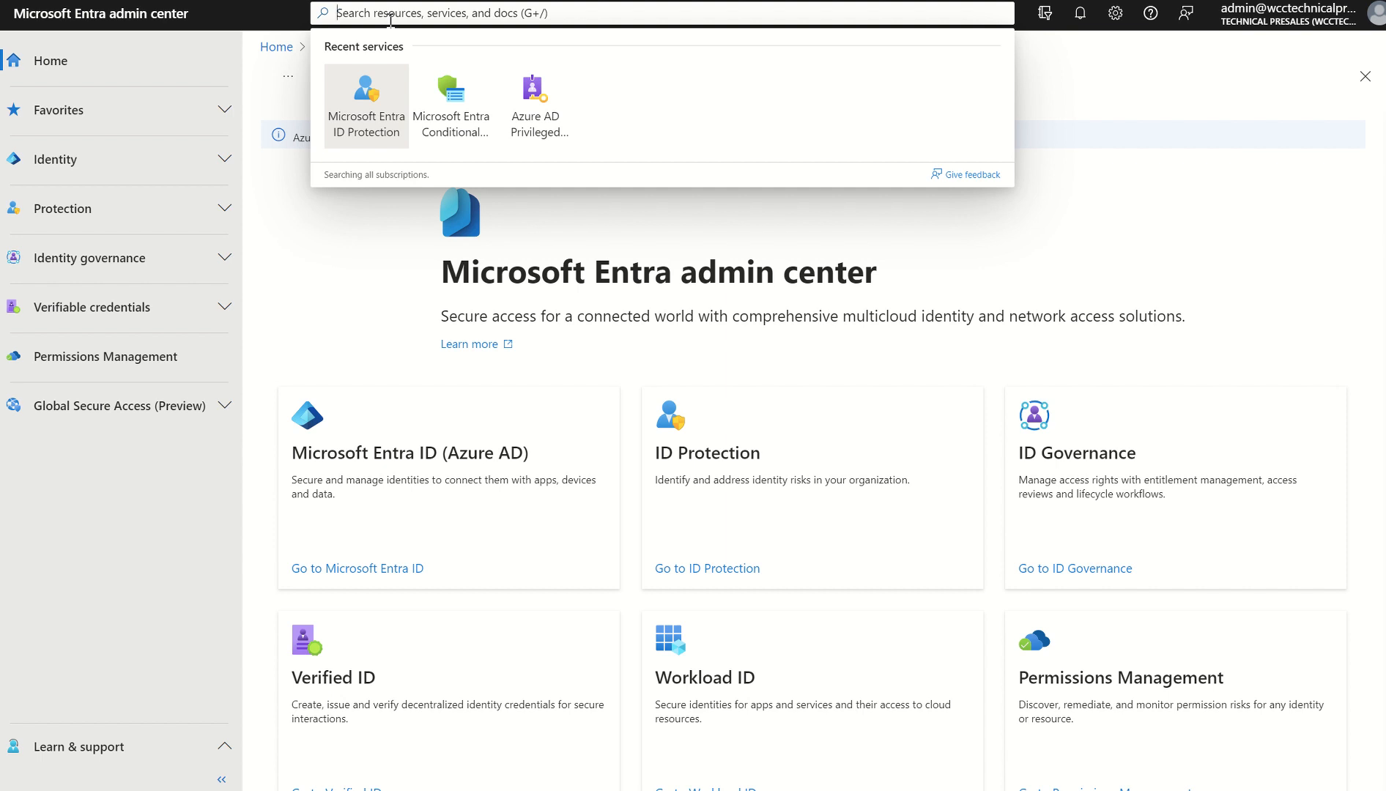
pyautogui.moveTo(533, 102)
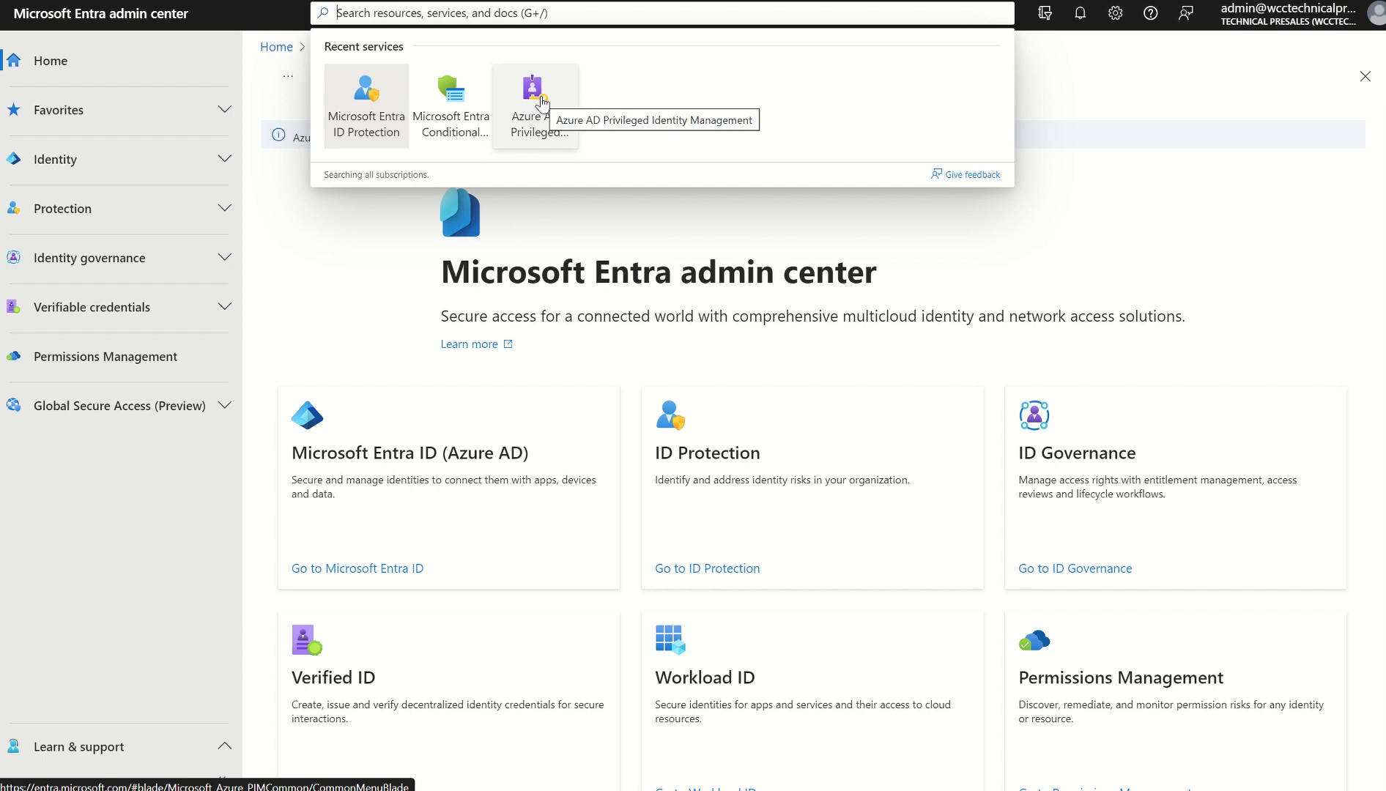
pyautogui.moveTo(347, 205)
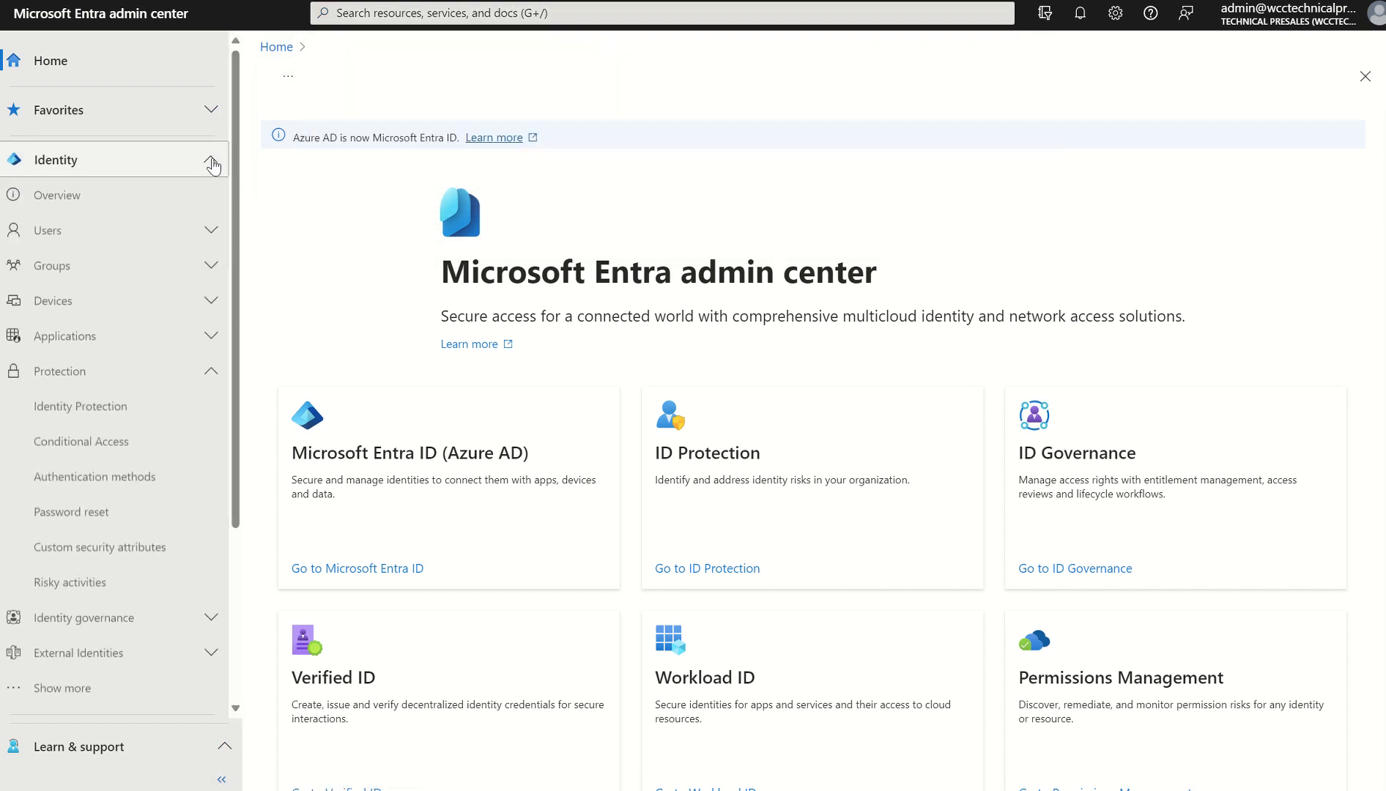
pyautogui.moveTo(113, 375)
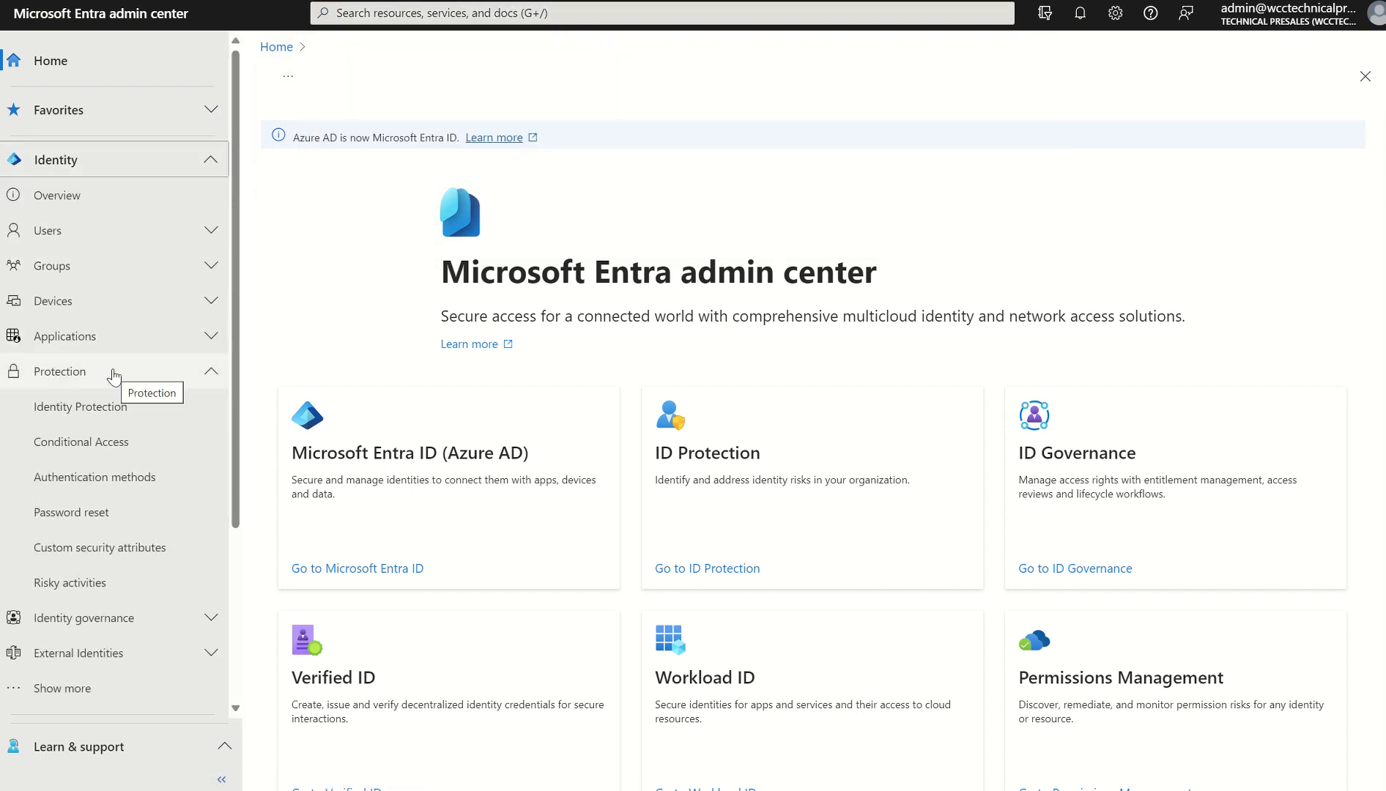
pyautogui.moveTo(81, 406)
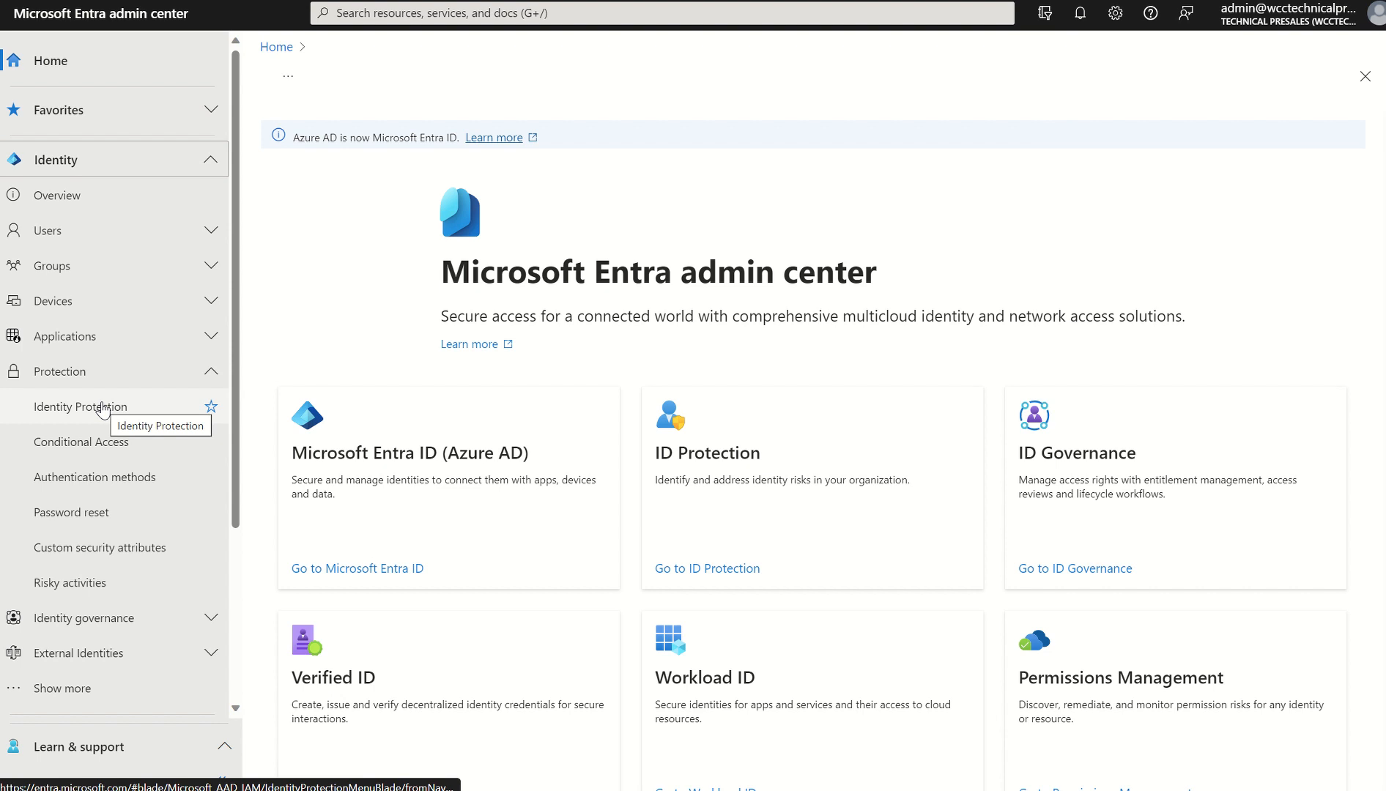
# Step: Open the Identity Protection dashboard and review its attack and high-risk user cards
pyautogui.click(80, 407)
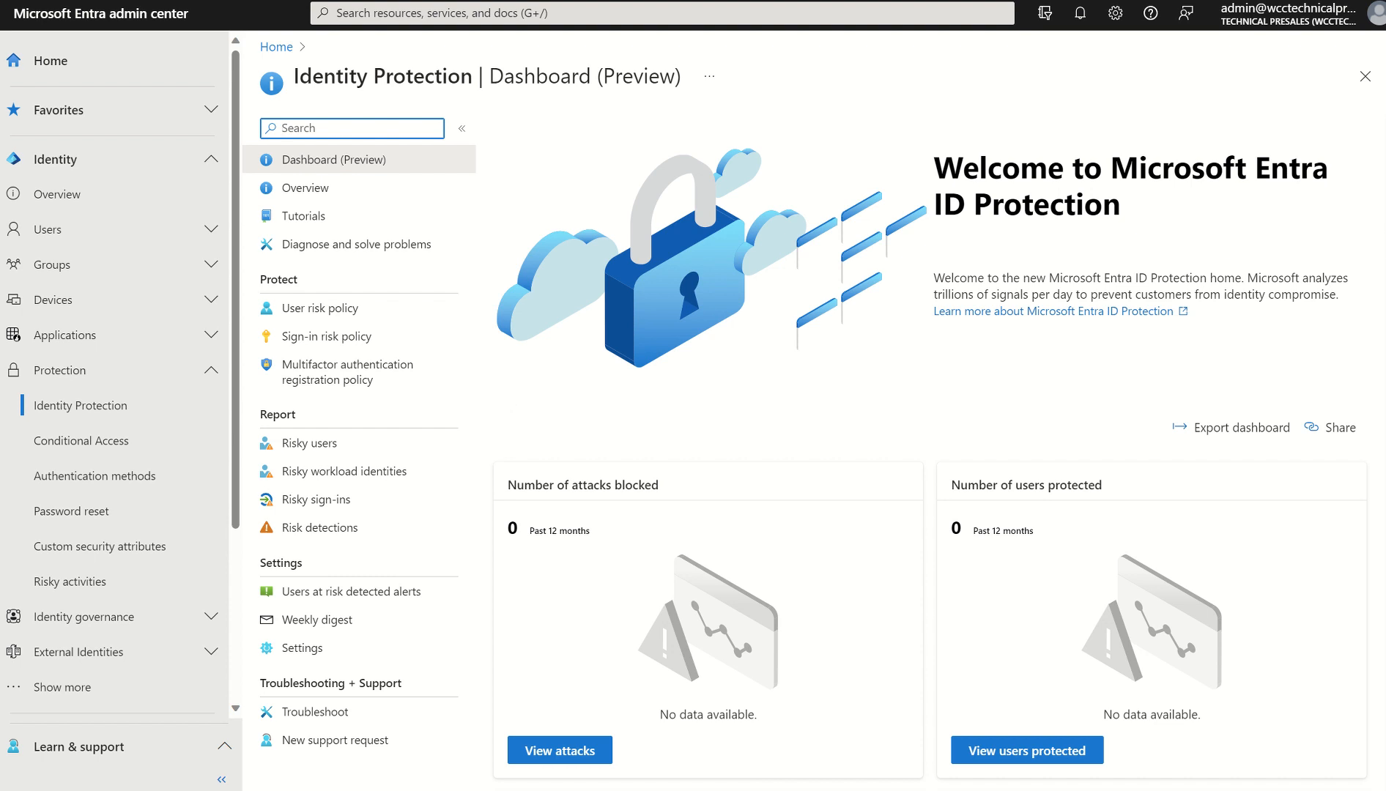
pyautogui.scroll(-3)
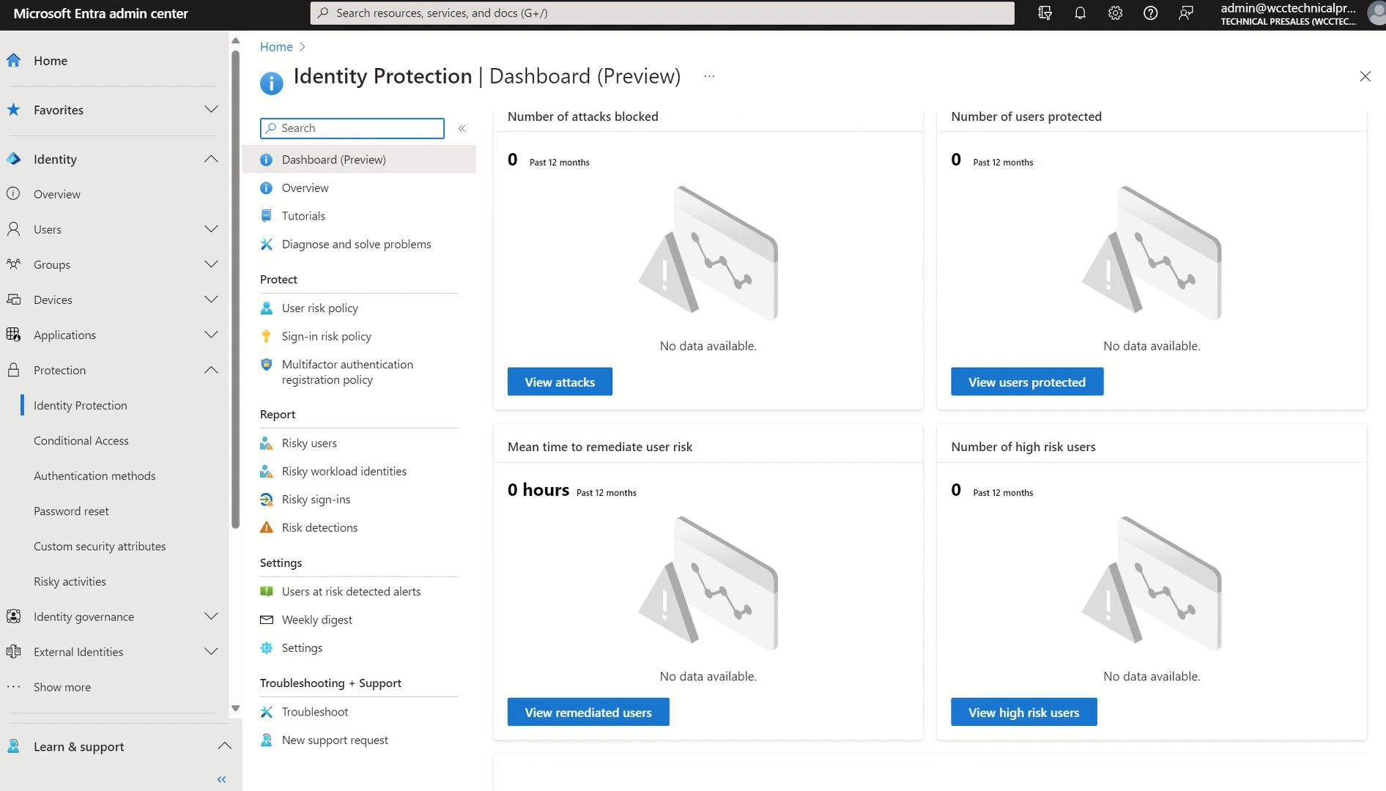
pyautogui.scroll(-3)
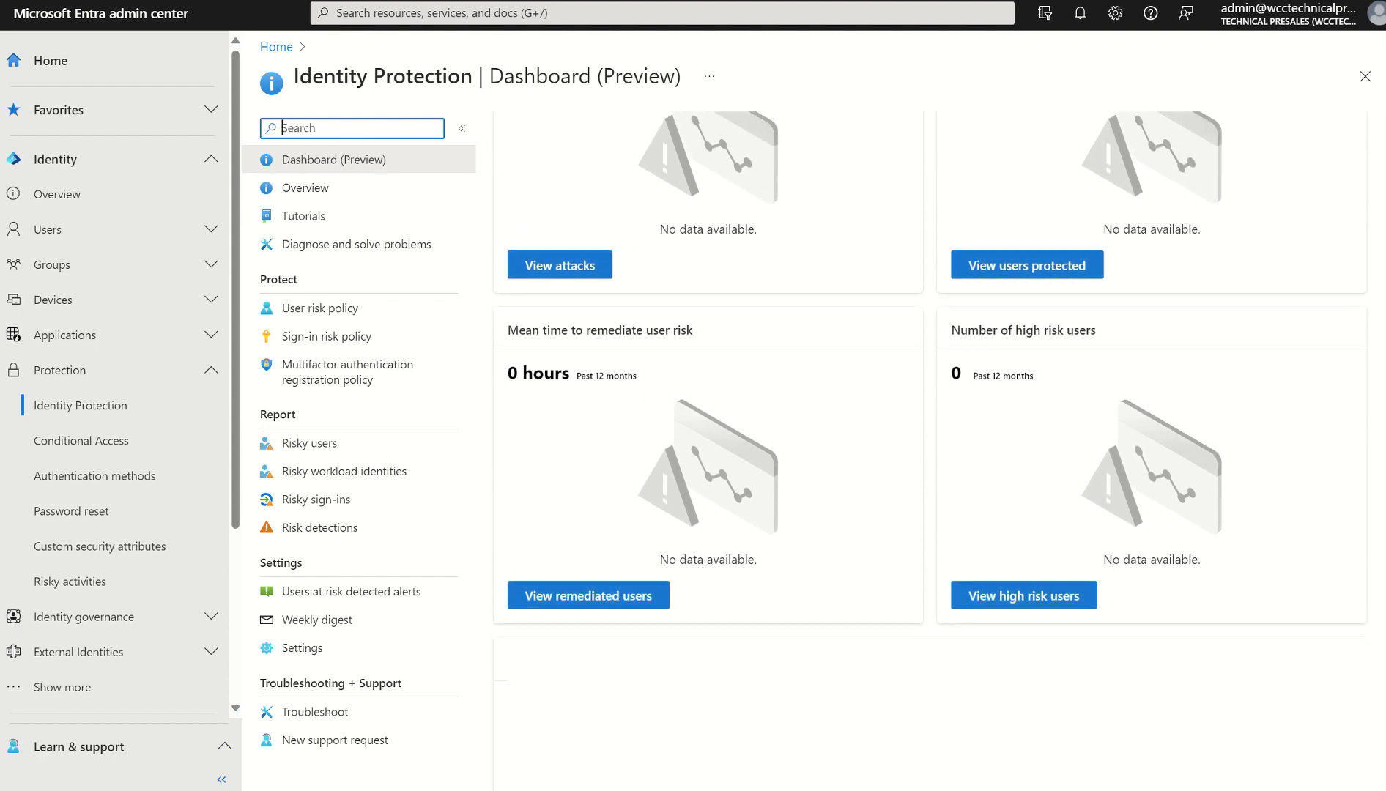
pyautogui.scroll(3)
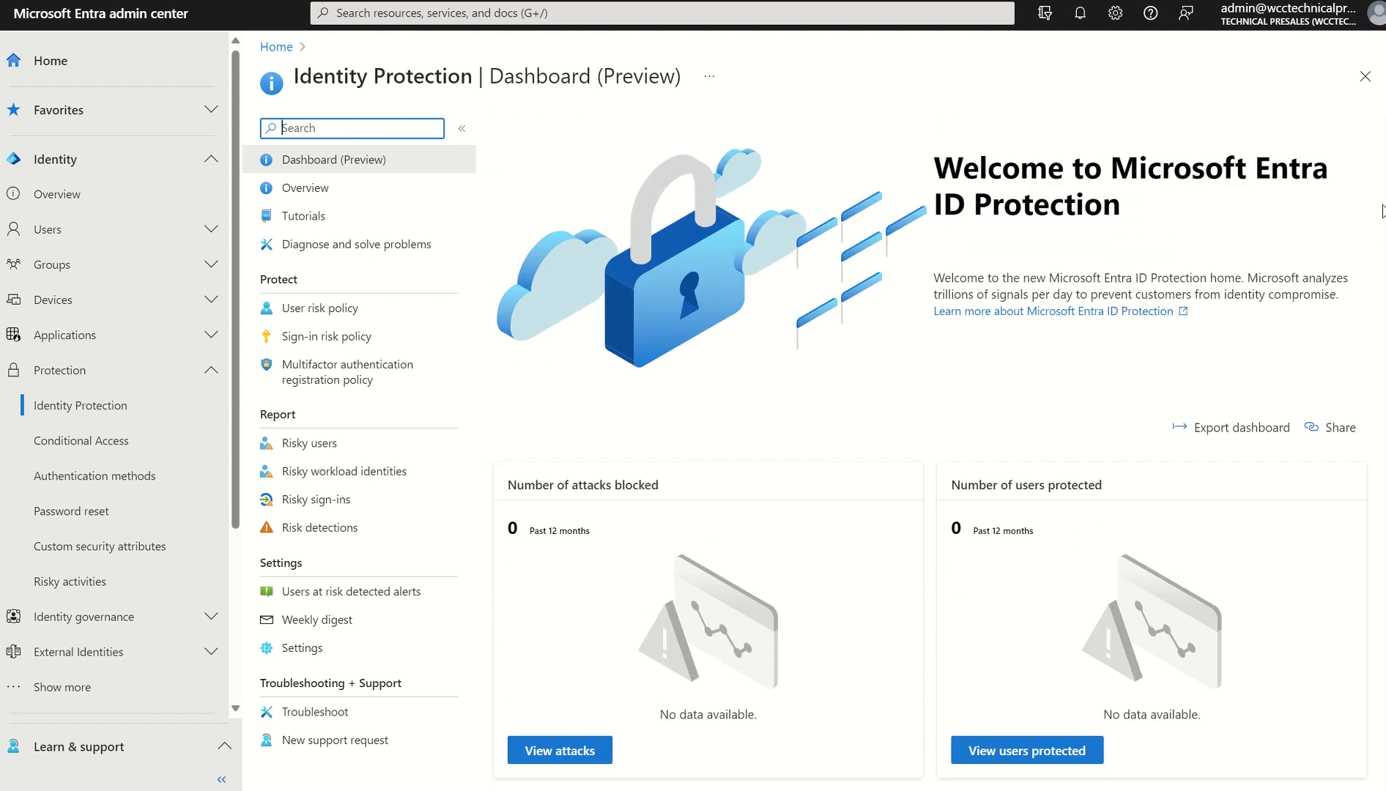
pyautogui.moveTo(940, 403)
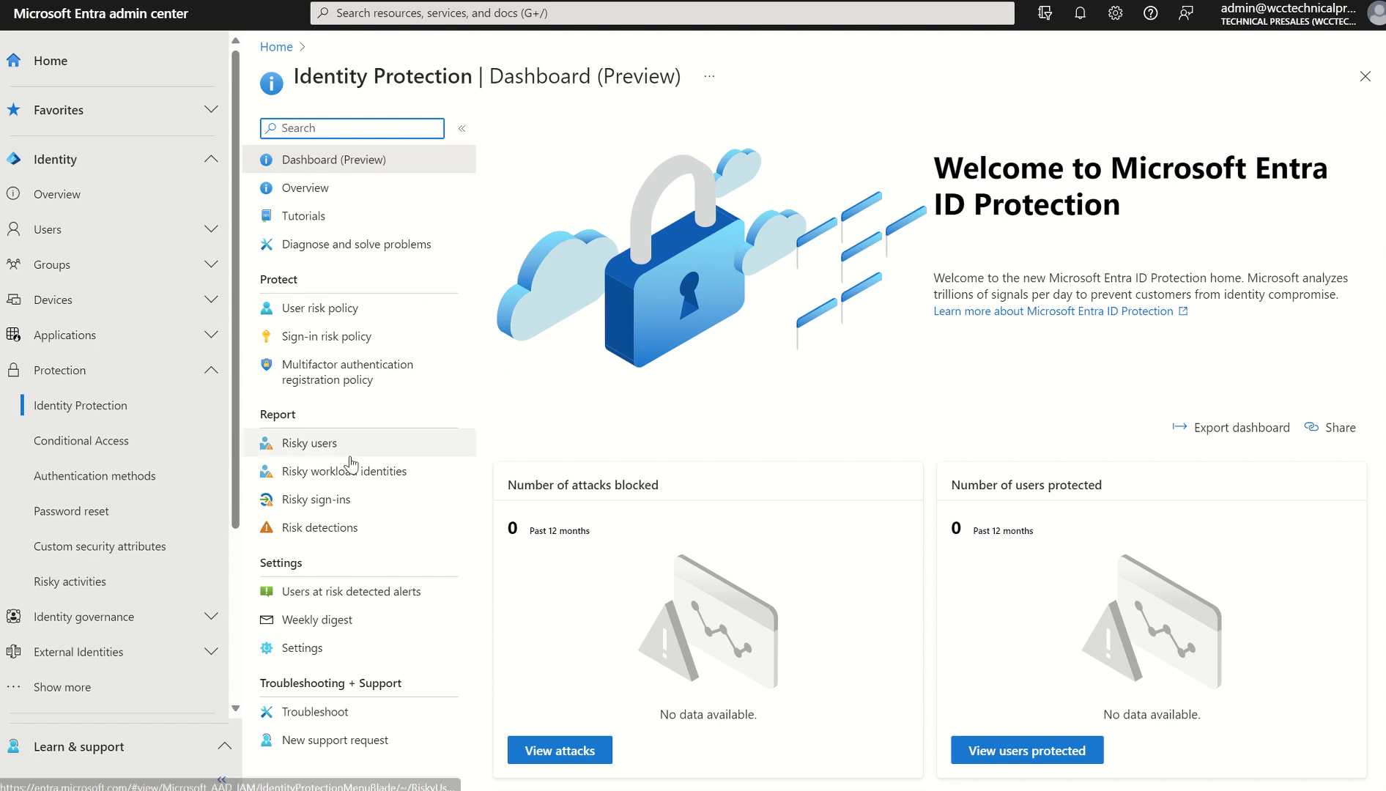
# Step: Tick 'Allow on-premises password change to reset user risk (Preview)' in Identity Protection Settings
pyautogui.click(301, 648)
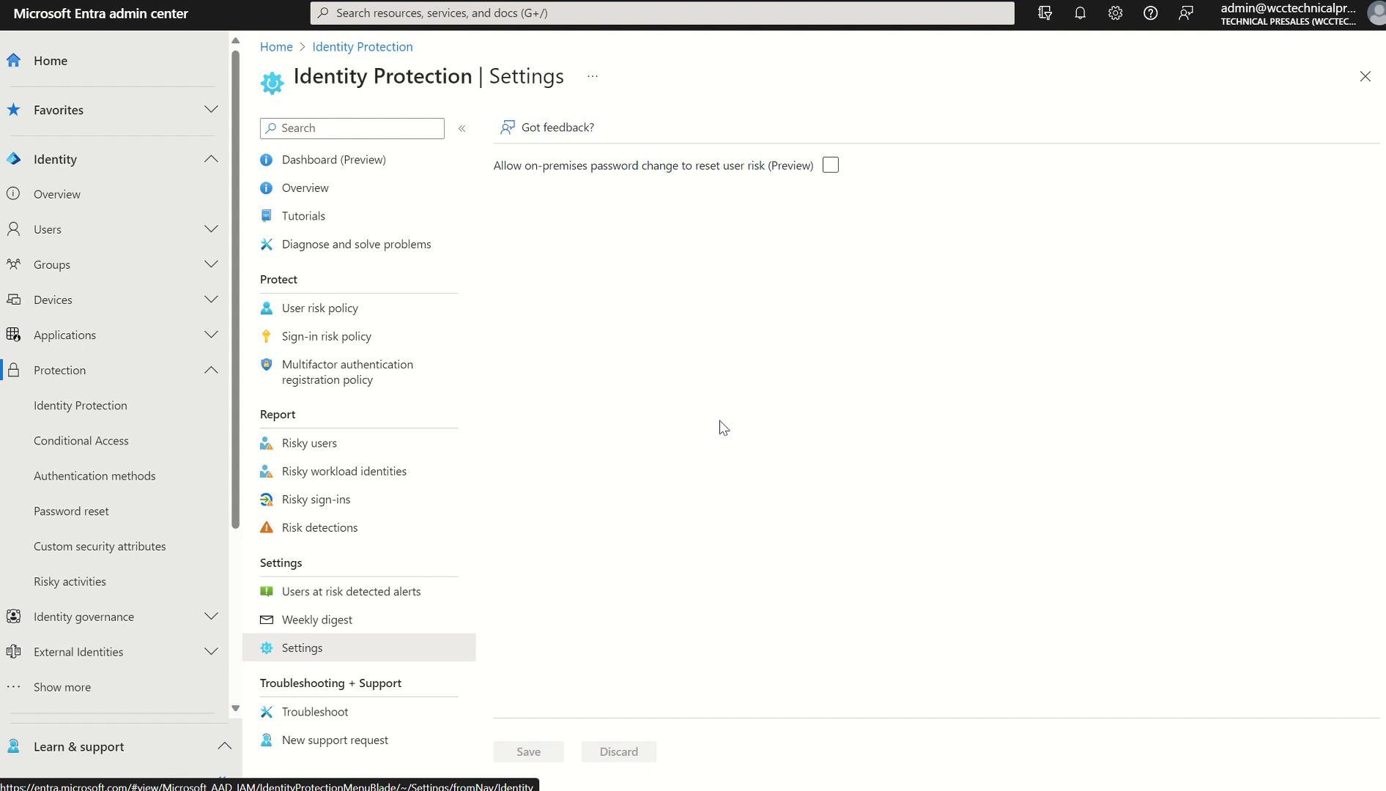
pyautogui.moveTo(830, 166)
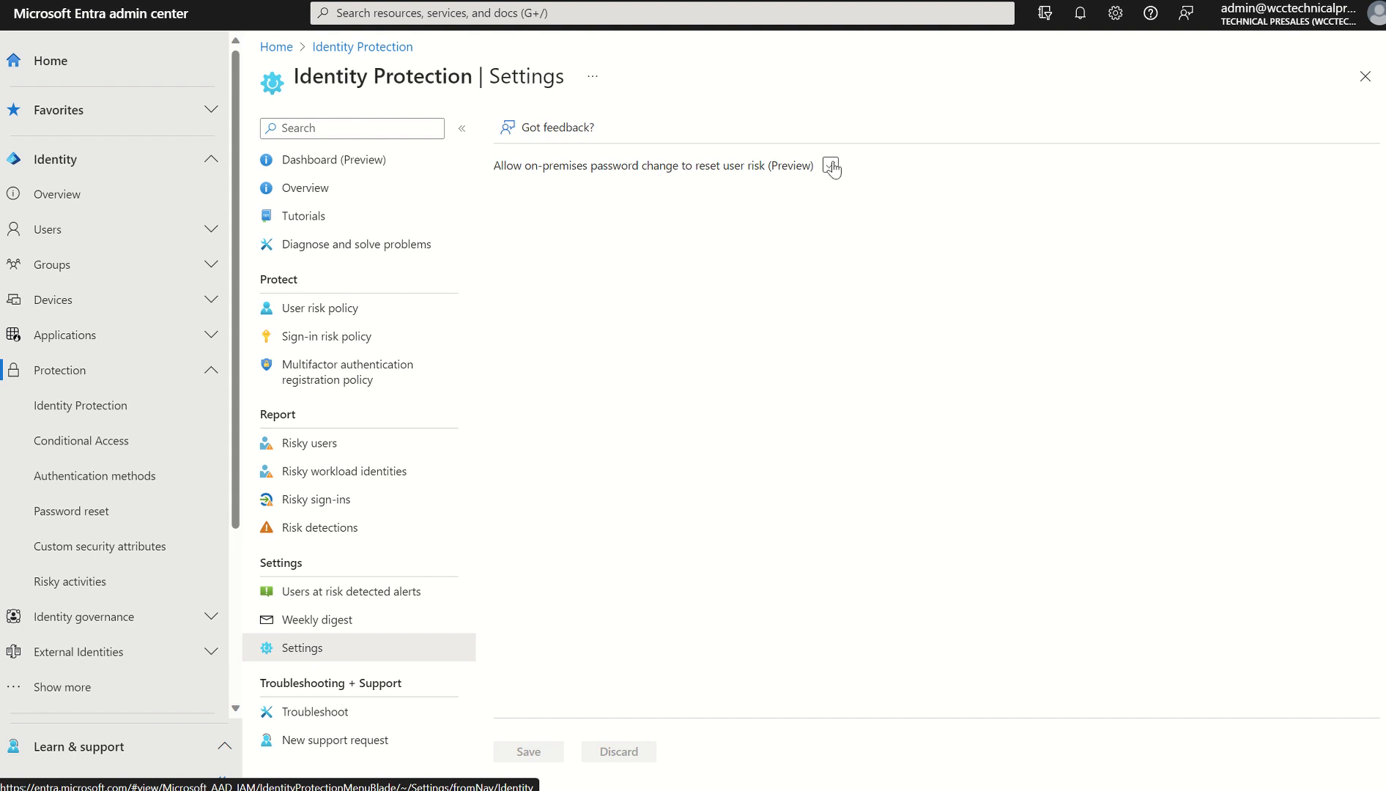
pyautogui.click(828, 165)
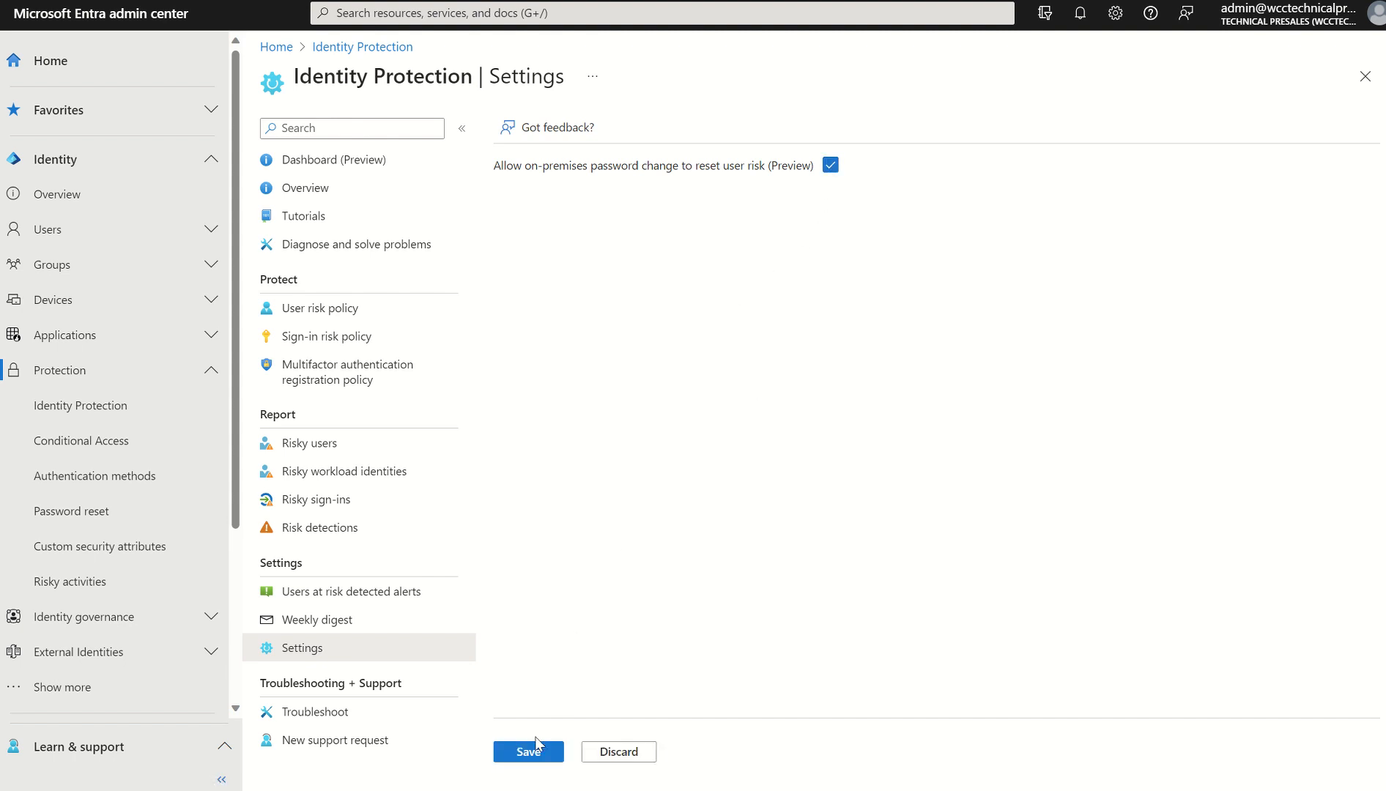
pyautogui.moveTo(583, 623)
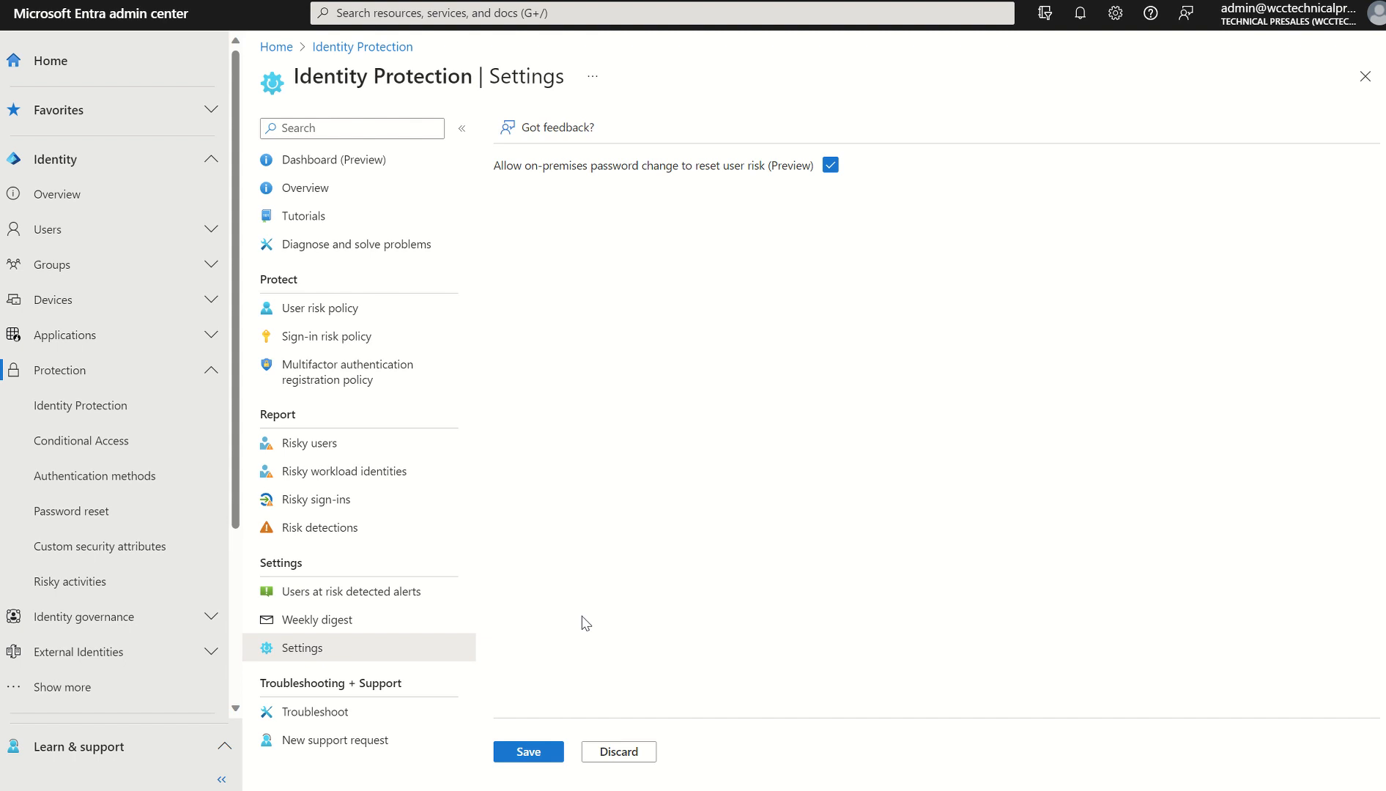